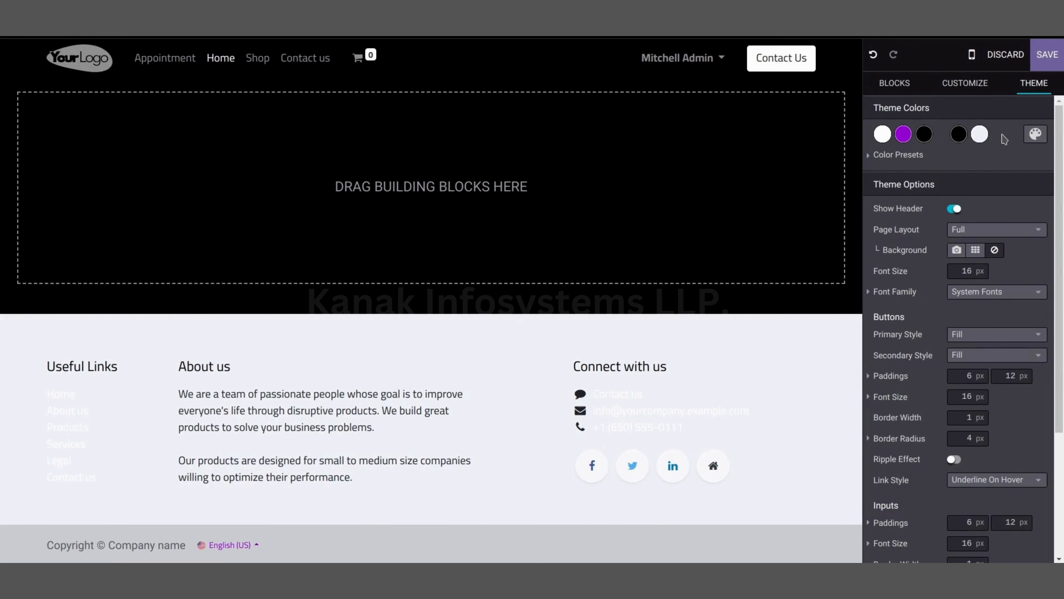
pyautogui.moveTo(956, 167)
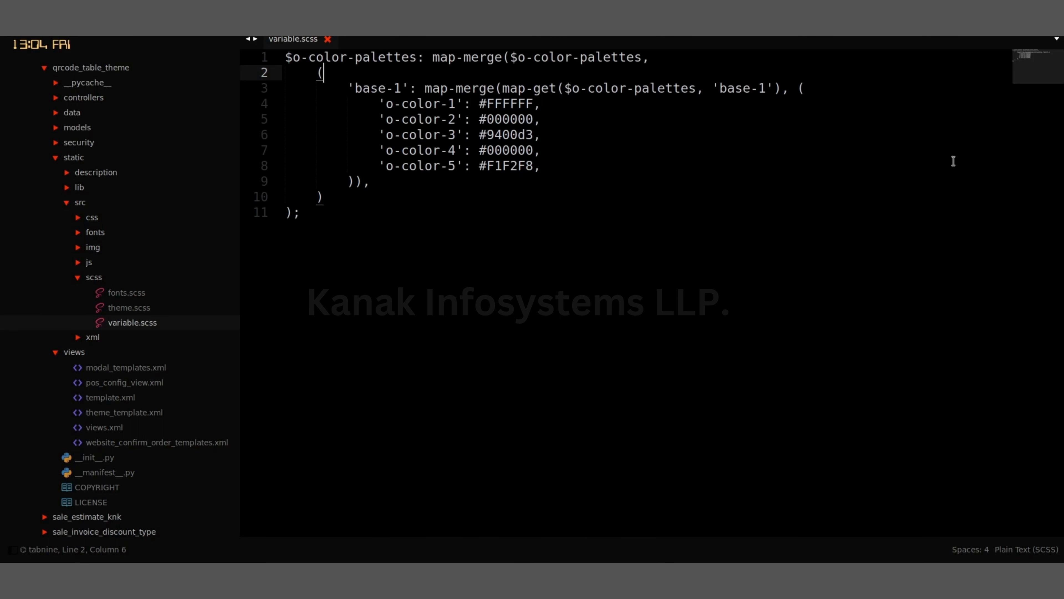
pyautogui.moveTo(644, 227)
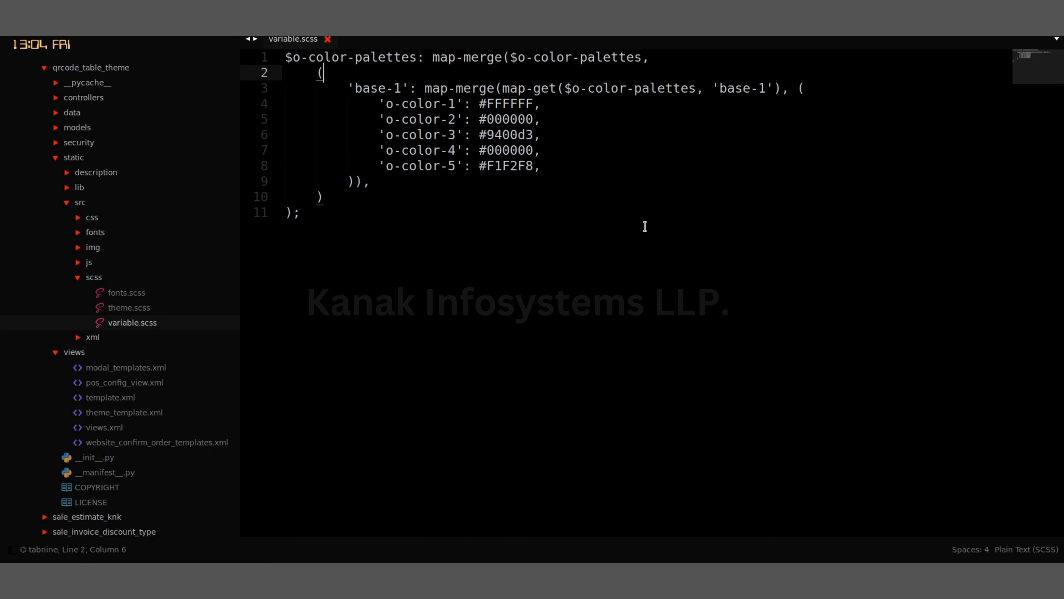
pyautogui.moveTo(486, 231)
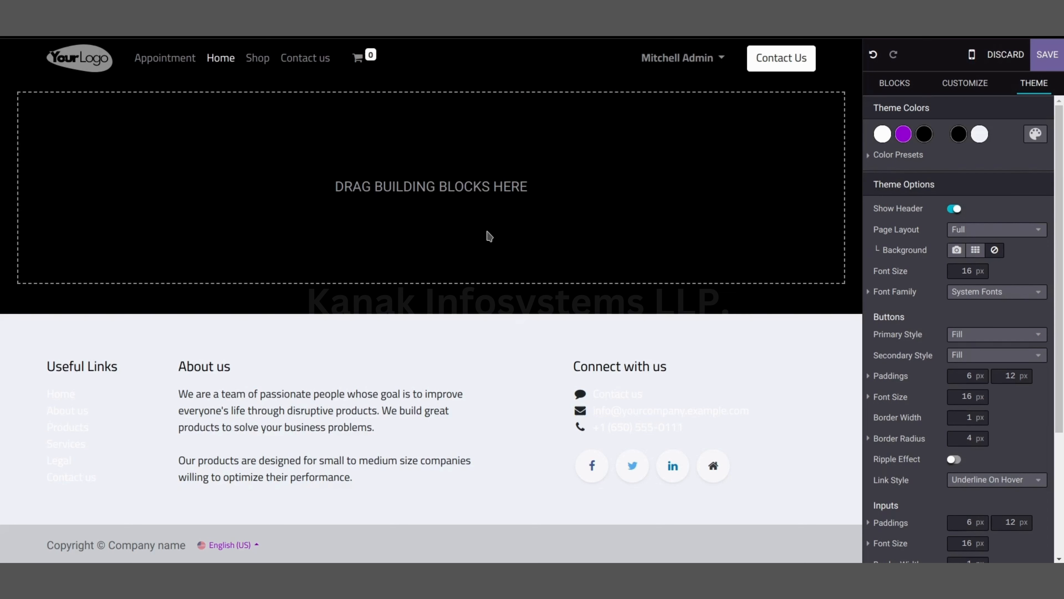
pyautogui.moveTo(838, 63)
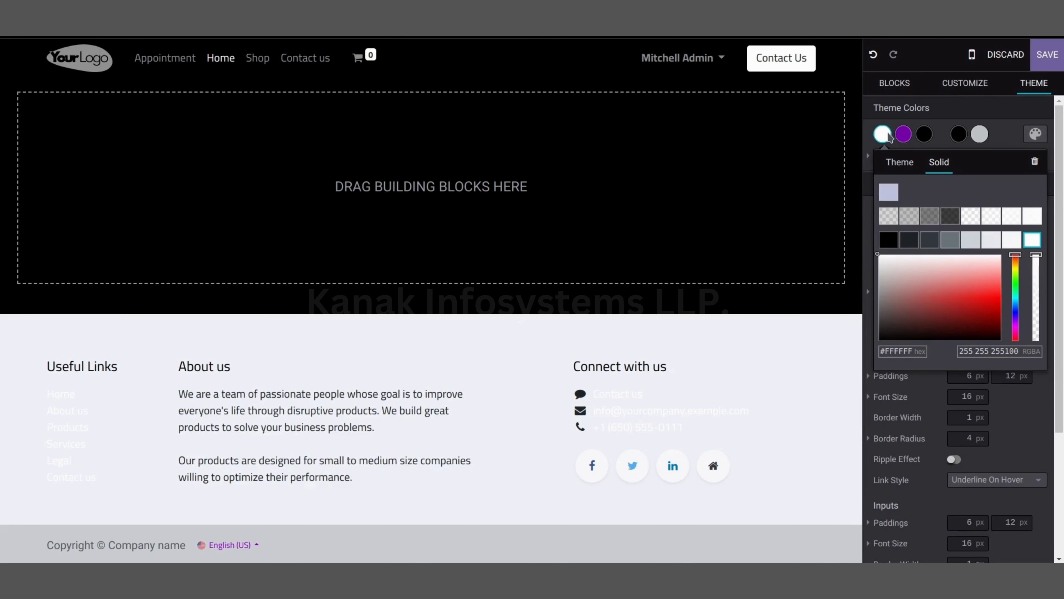
# Step: Inspect the first three theme colour swatches: #FFFFFF, purple #9400D3 and black #000000
pyautogui.click(903, 134)
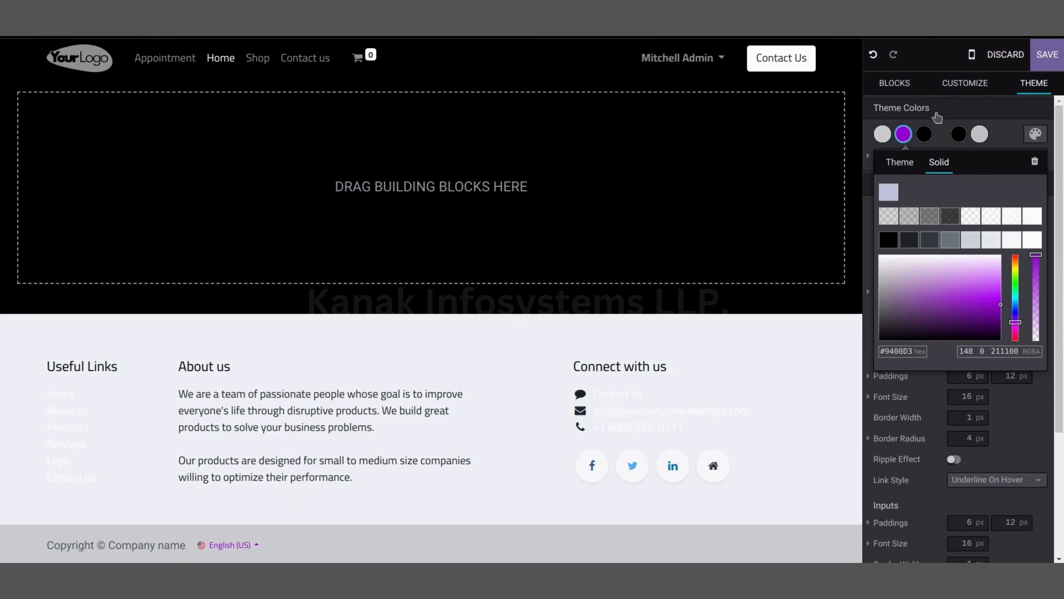
pyautogui.click(923, 133)
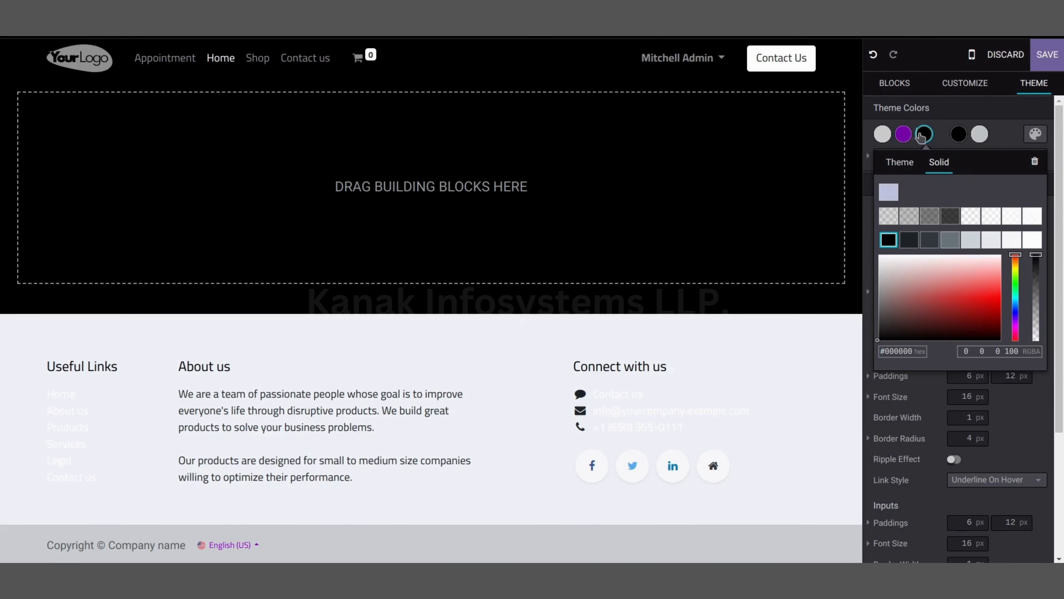
pyautogui.click(958, 134)
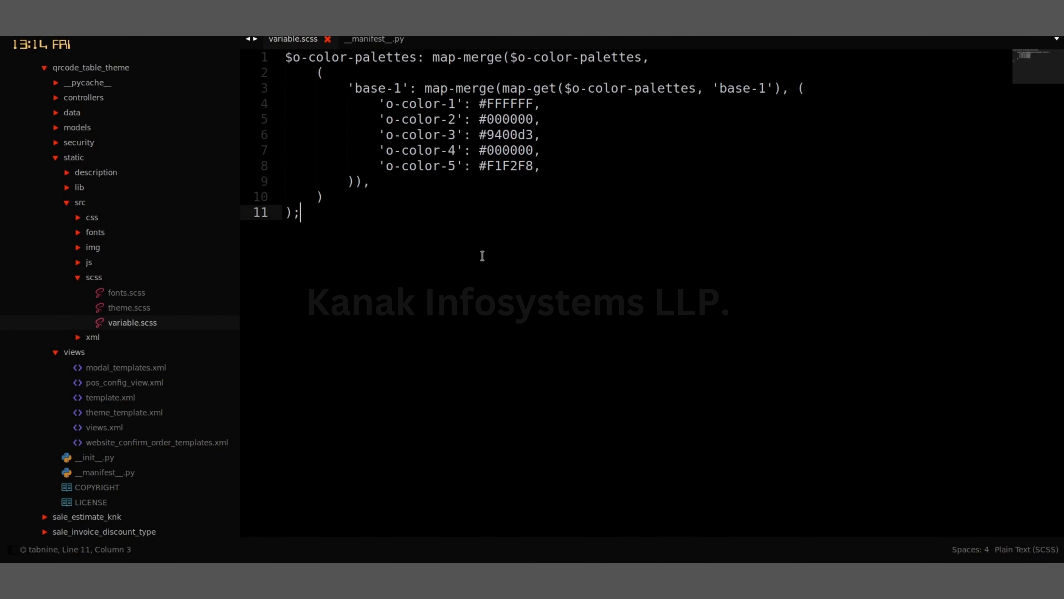
pyautogui.moveTo(173, 484)
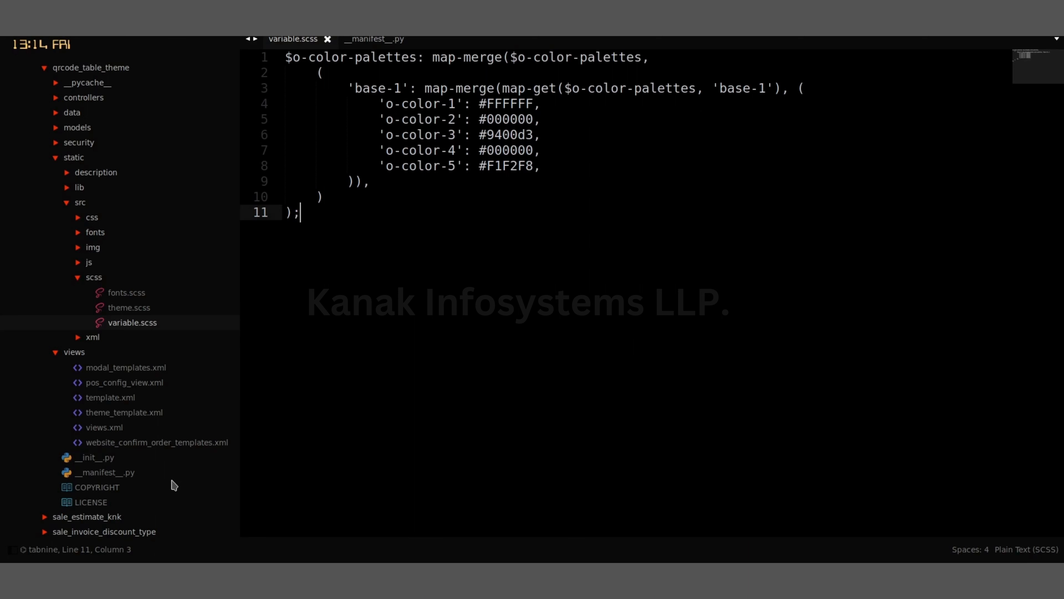
# Step: Show __manifest__.py where variable.scss loads after primary_variables.scss in web._assets_primary_variables
pyautogui.click(372, 39)
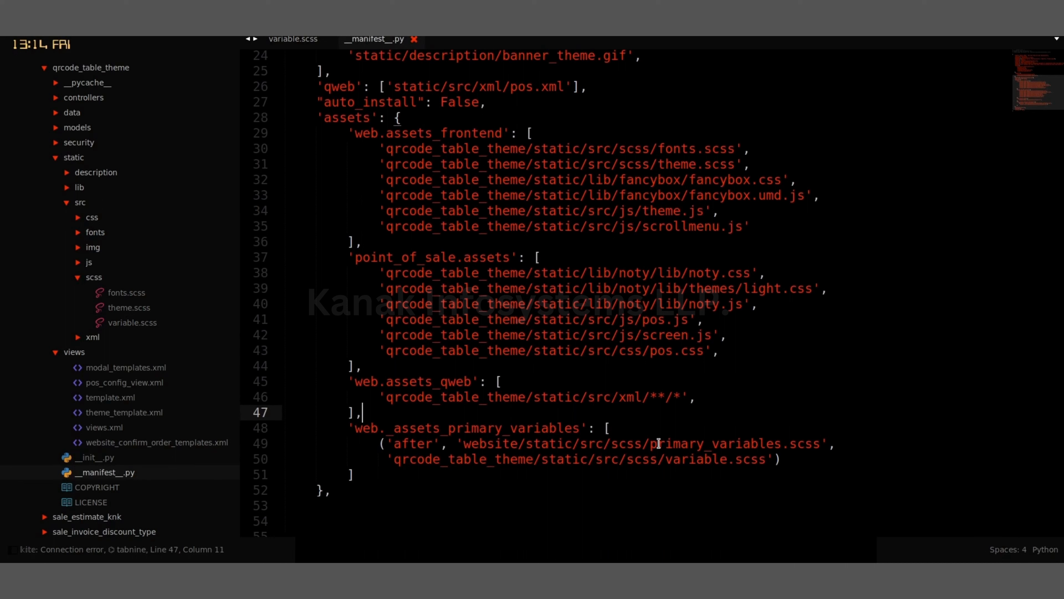
pyautogui.moveTo(750, 444)
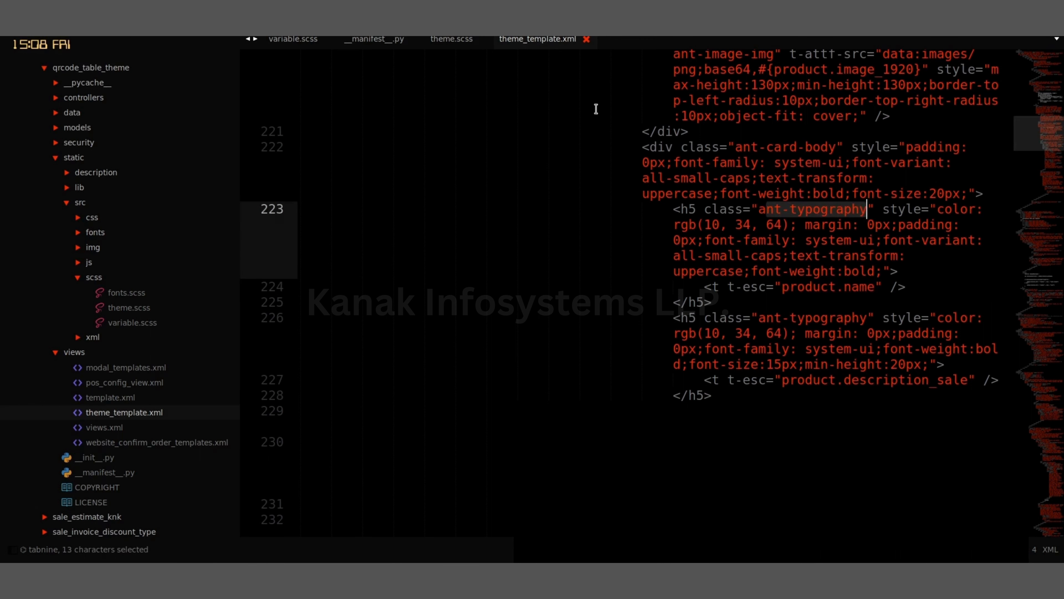
# Step: Bring up theme.scss with the .ant-typography h5 rule coloured o-color-4
pyautogui.click(451, 39)
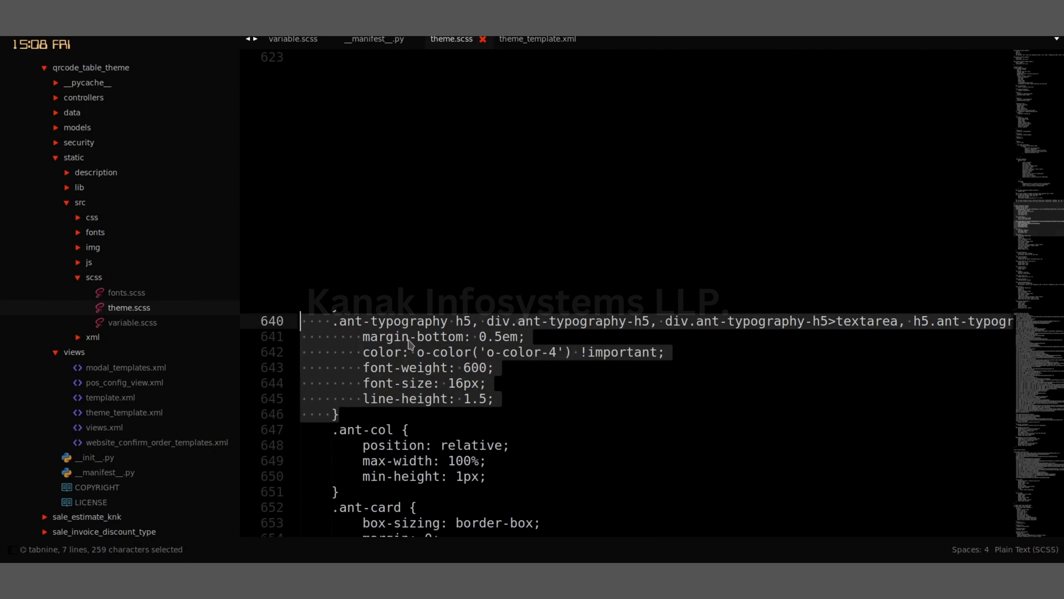
# Step: Change the .ant-typography h5 colour from o-color-4 to o-color-3, turning product names green
pyautogui.click(557, 358)
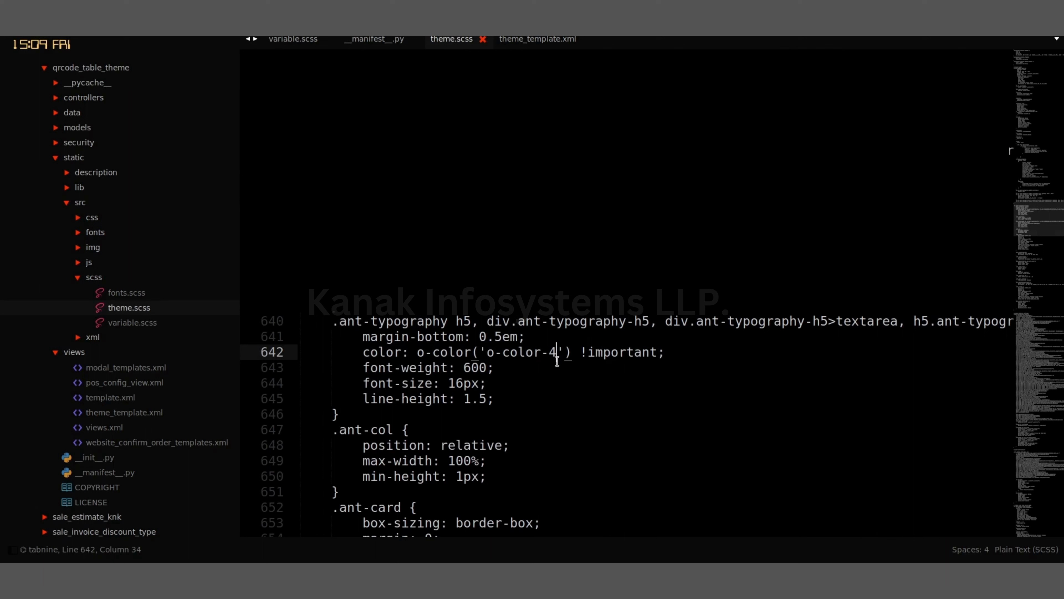
pyautogui.moveTo(554, 372)
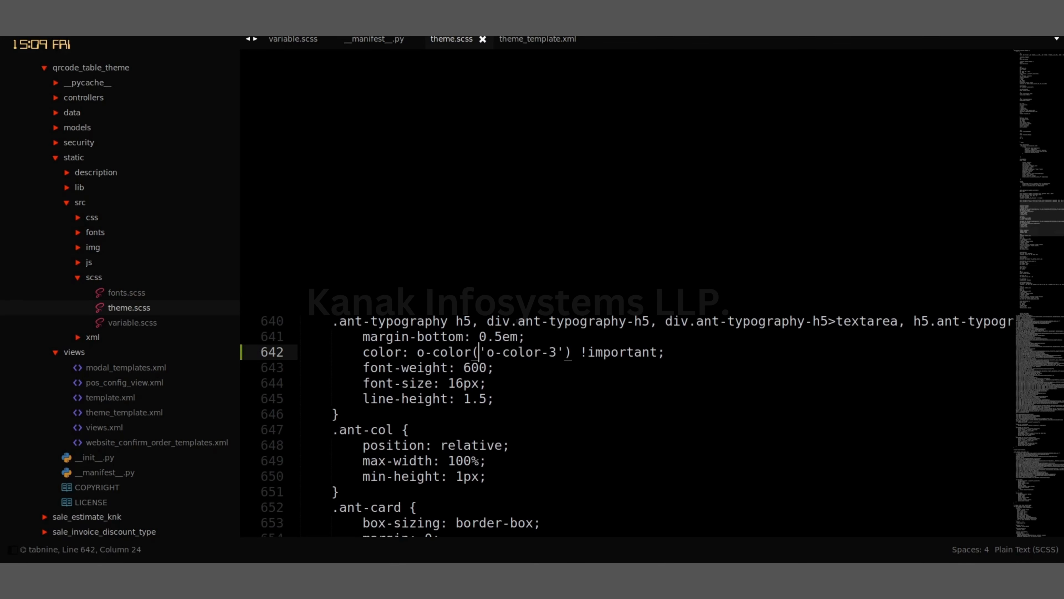
pyautogui.click(293, 39)
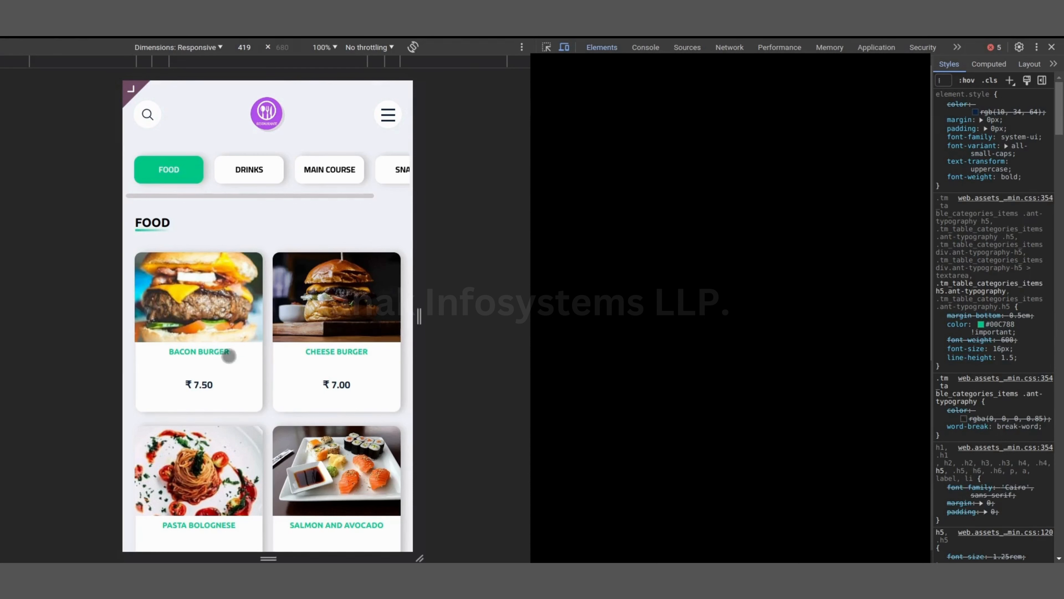
# Step: Browse the mobile menu preview into the DRINKS and MAIN COURSE sections showing green product names
pyautogui.scroll(-3)
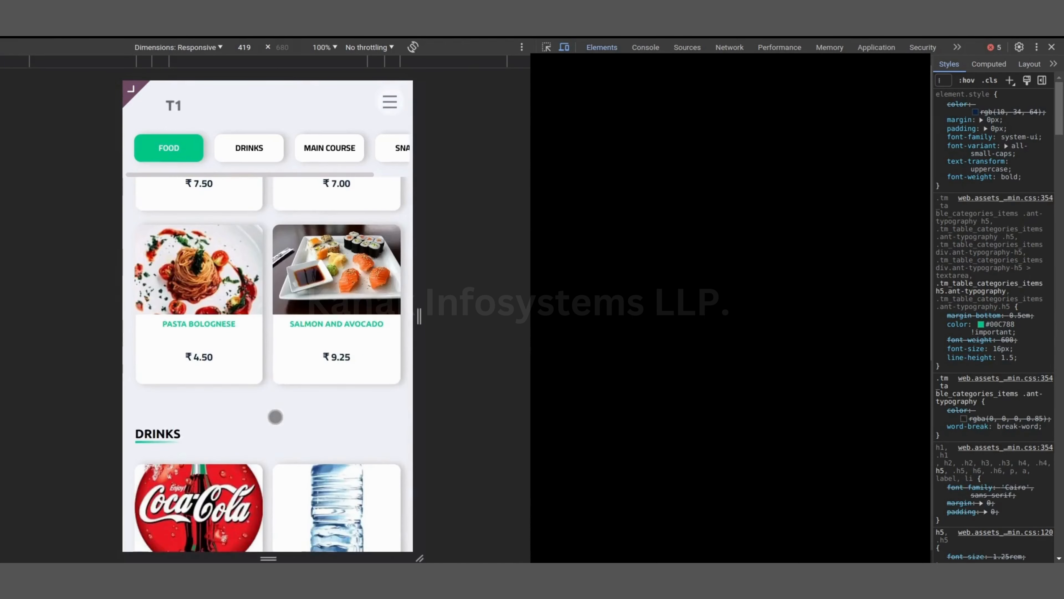
pyautogui.click(249, 148)
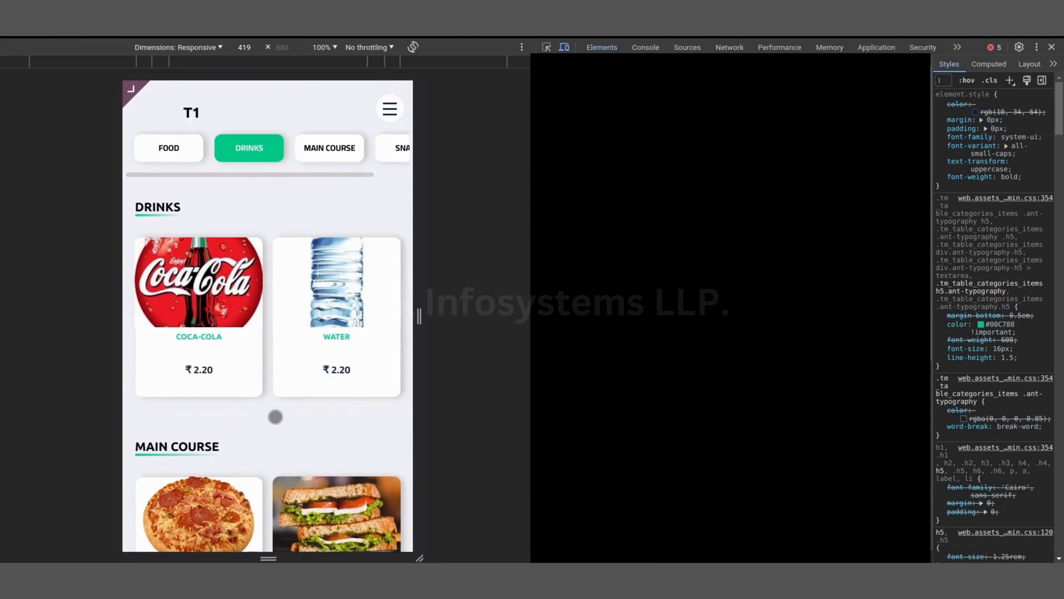
pyautogui.click(330, 148)
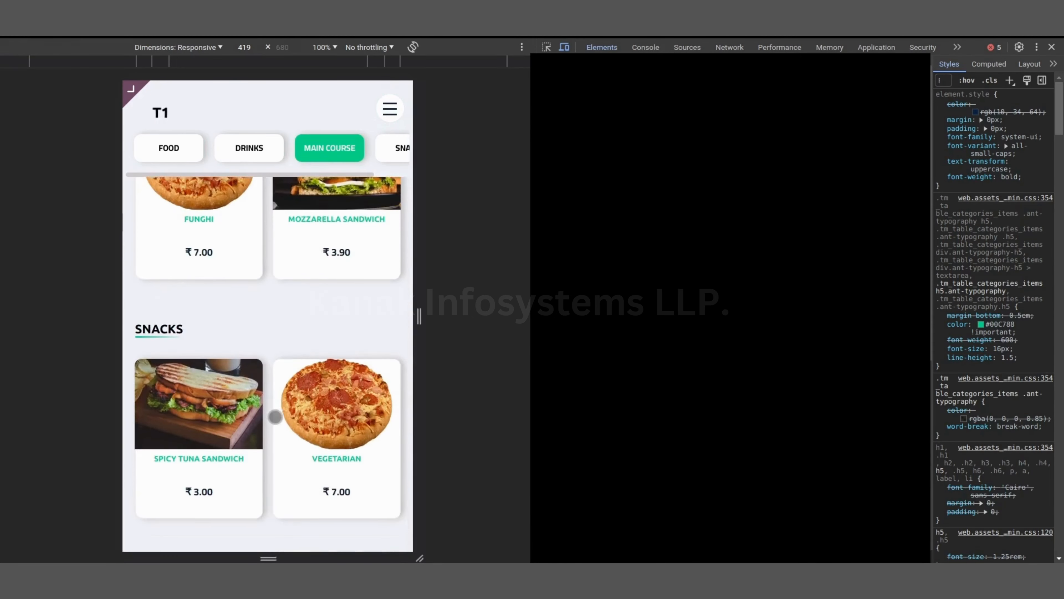